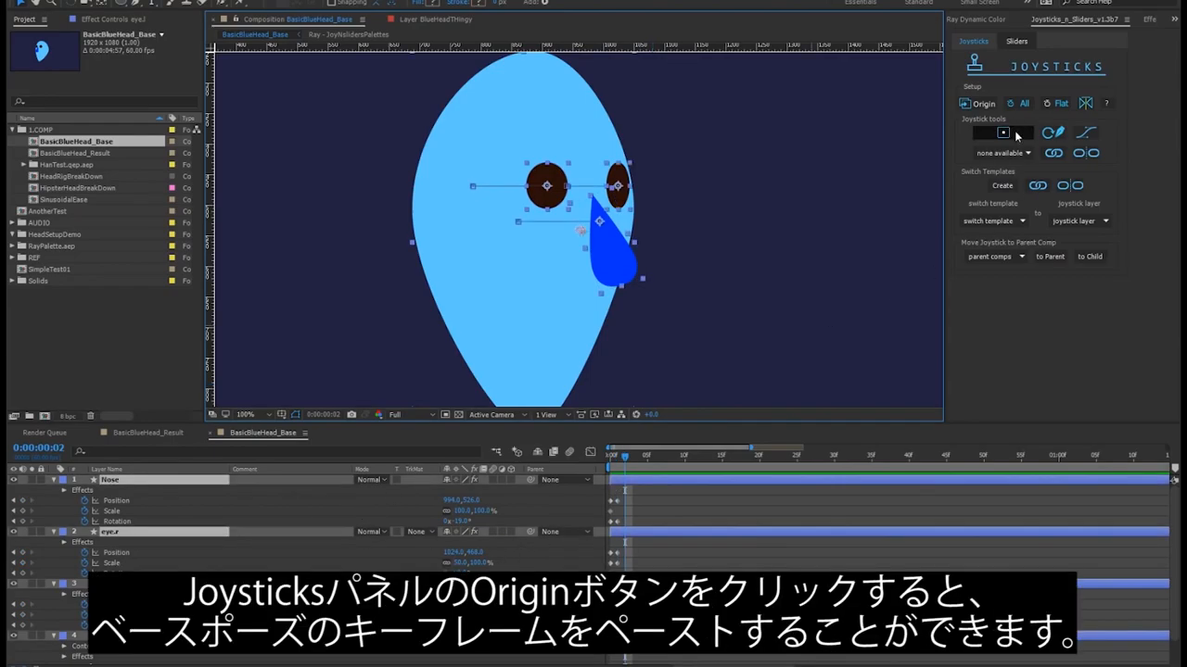
Paste base-pose keyframes via Origin, then add missing keyframes for the turned, up and down head poses.
click(982, 104)
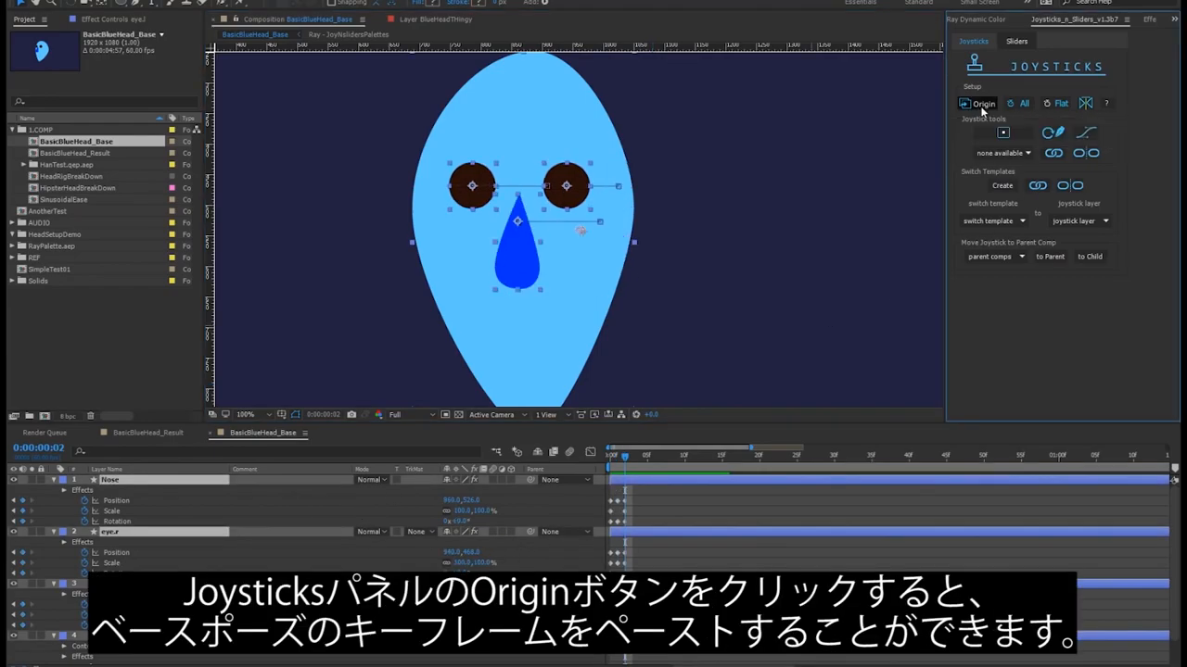
click(983, 104)
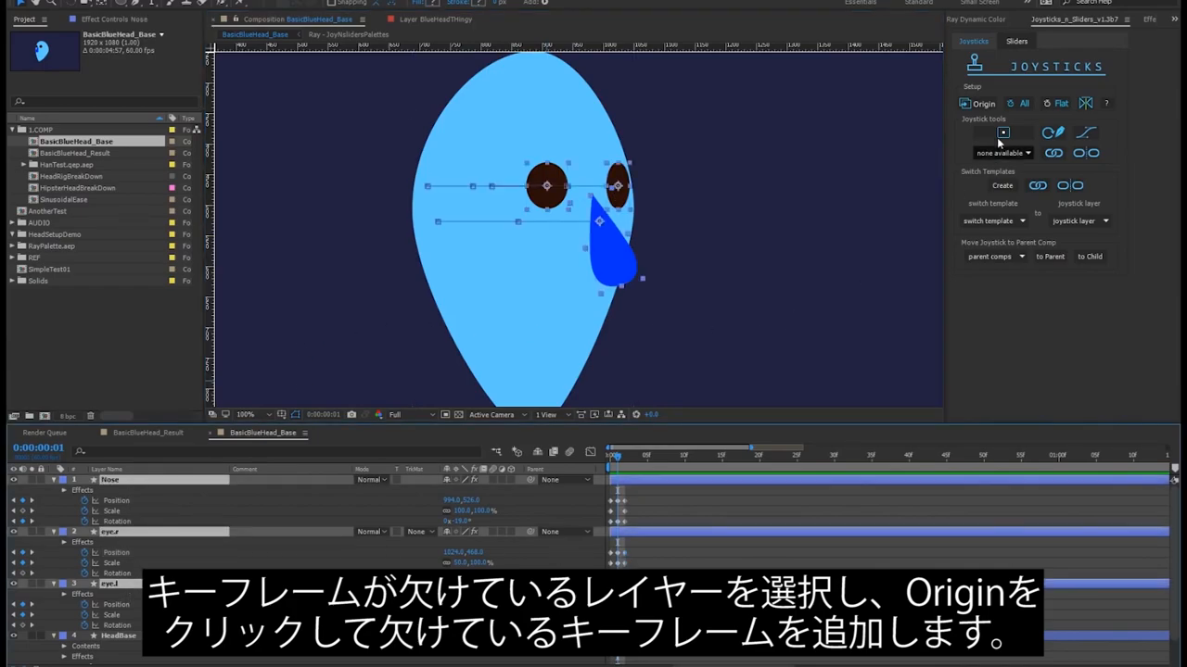
click(979, 103)
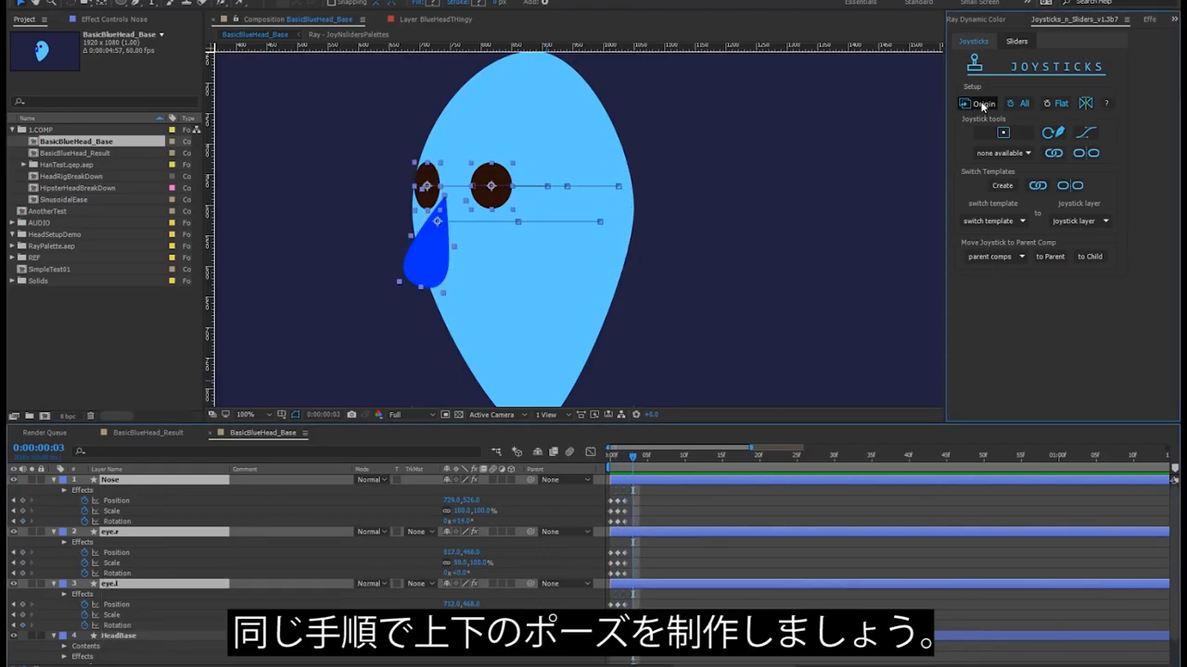
click(979, 104)
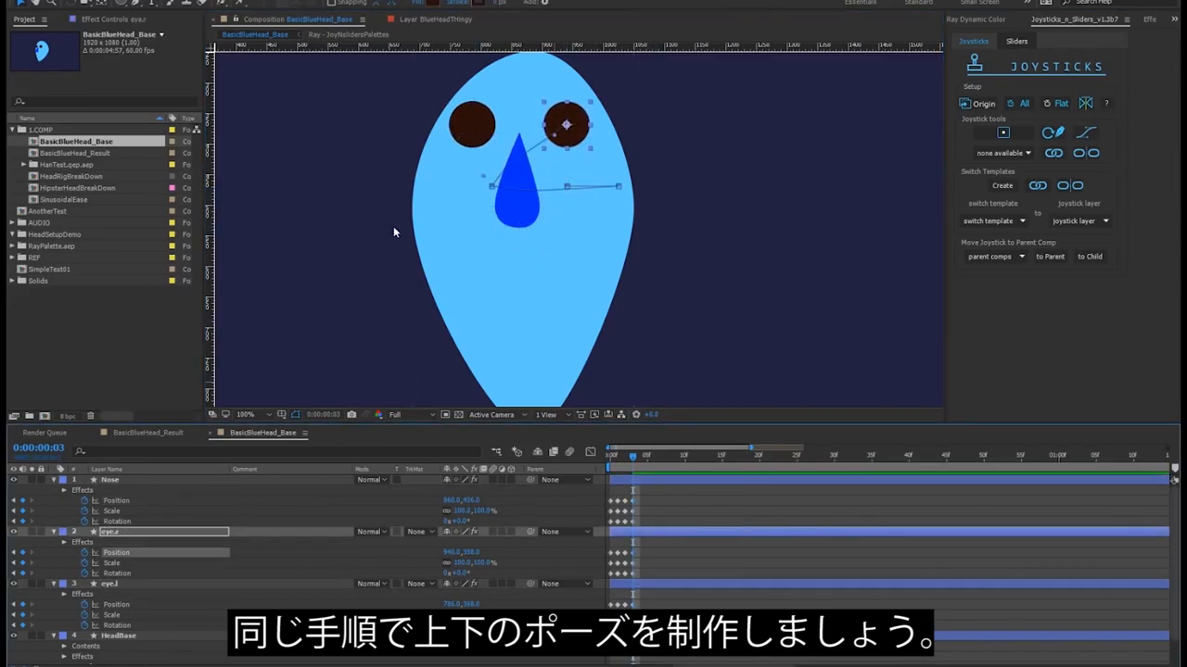
click(640, 456)
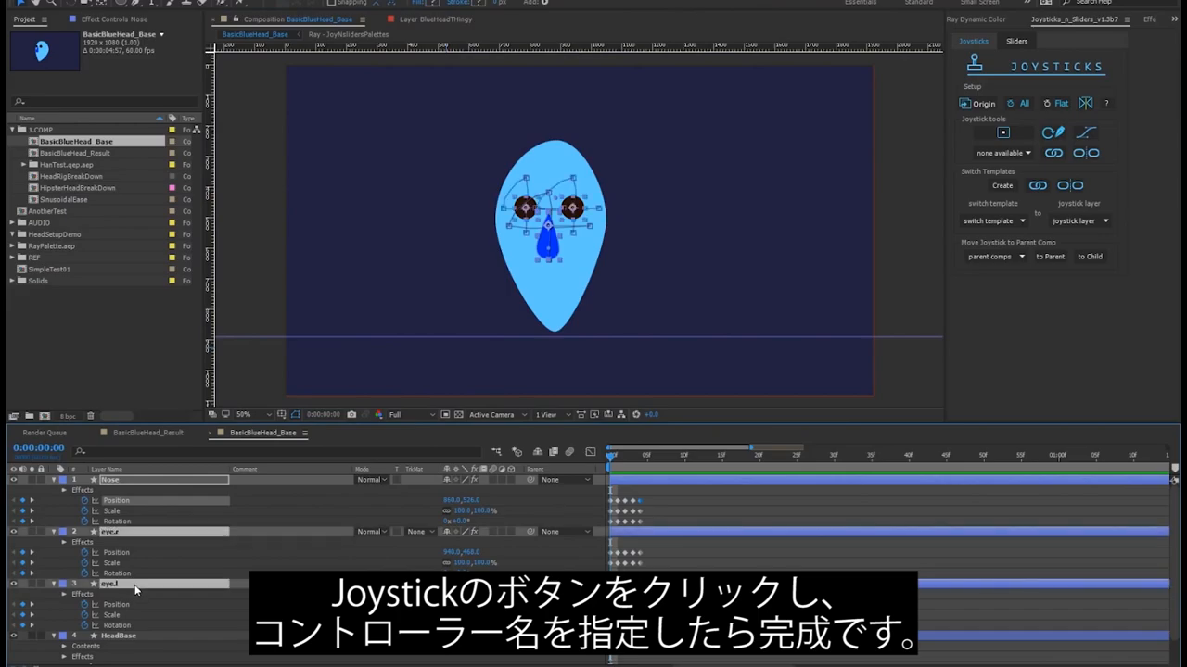
Create the head joystick controller and drag its handle left and upper-right to test the poses.
click(1001, 132)
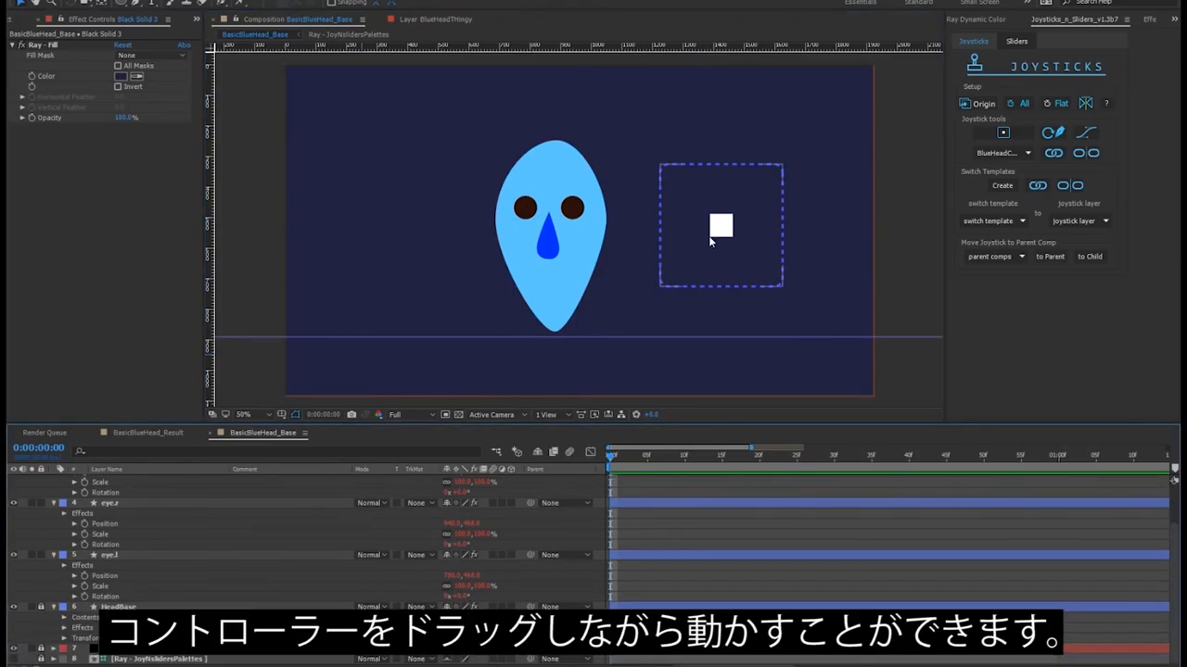
drag(722, 226, 666, 230)
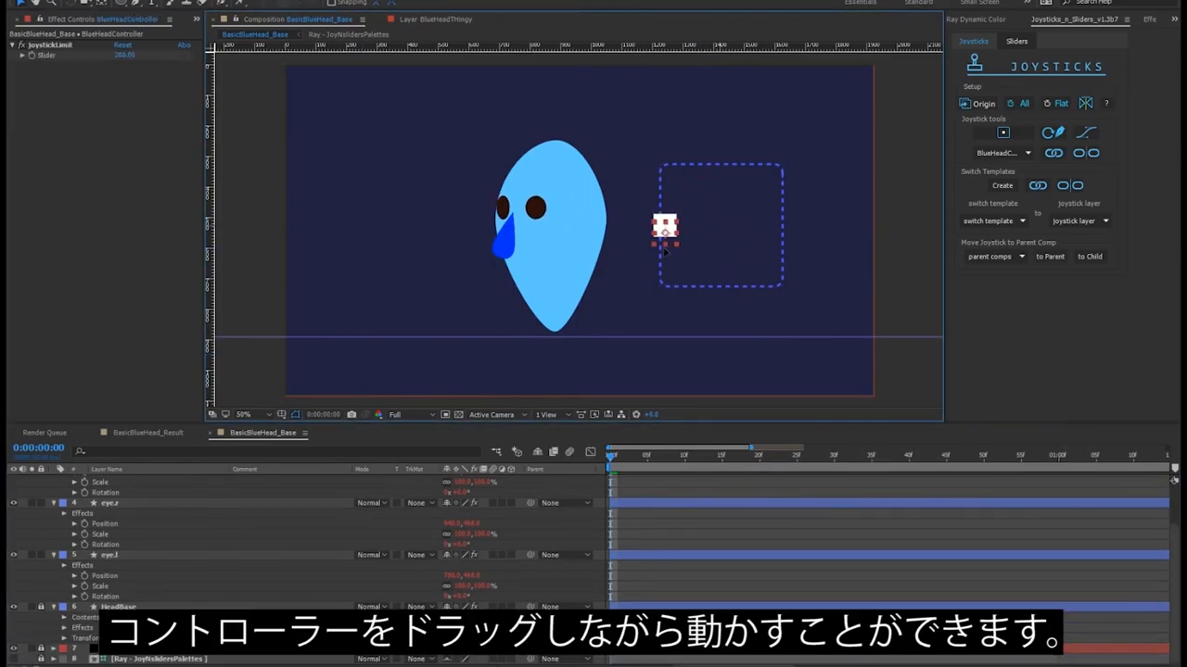
drag(664, 226, 760, 167)
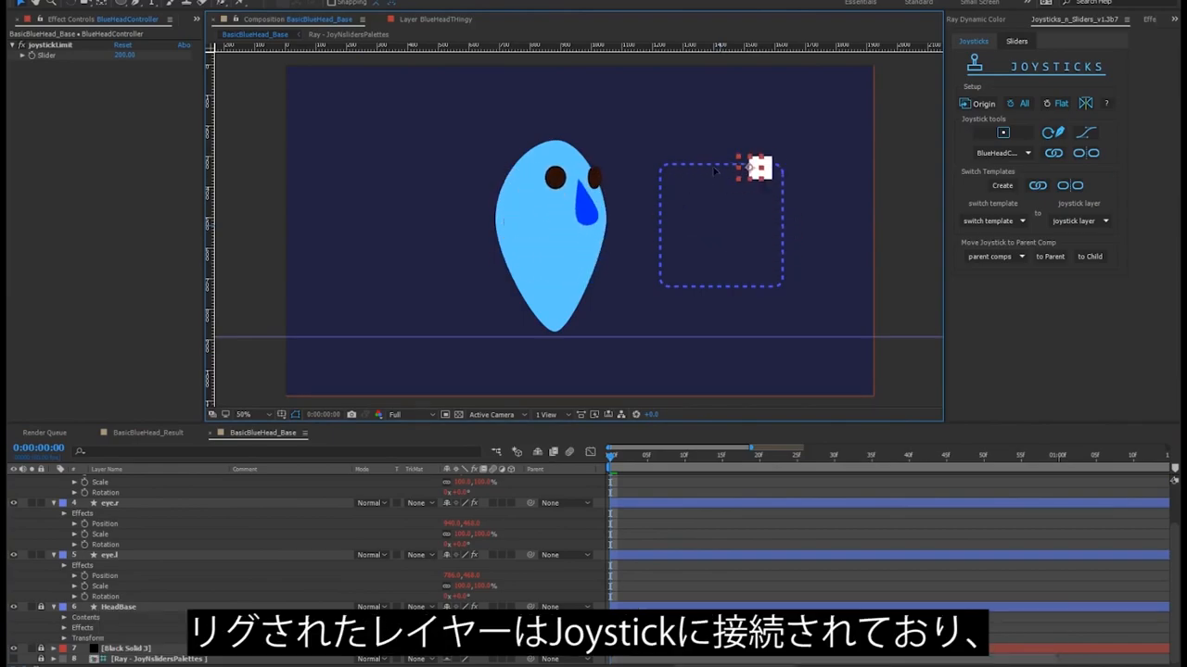
drag(758, 169, 719, 226)
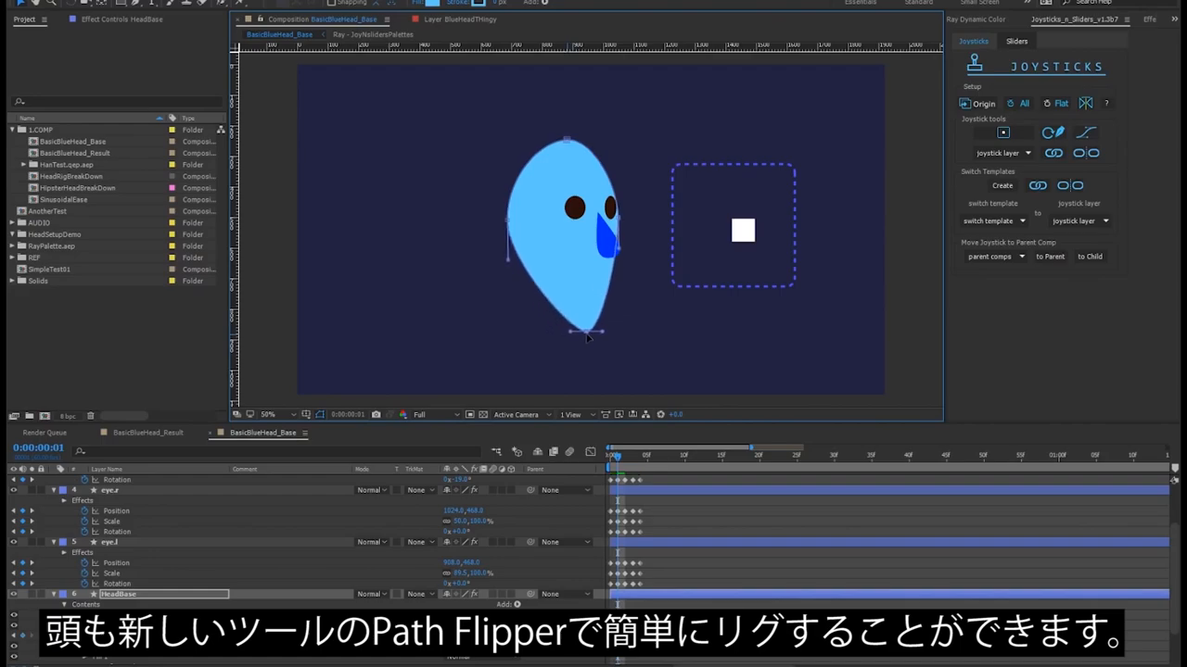
mouse_move(677, 605)
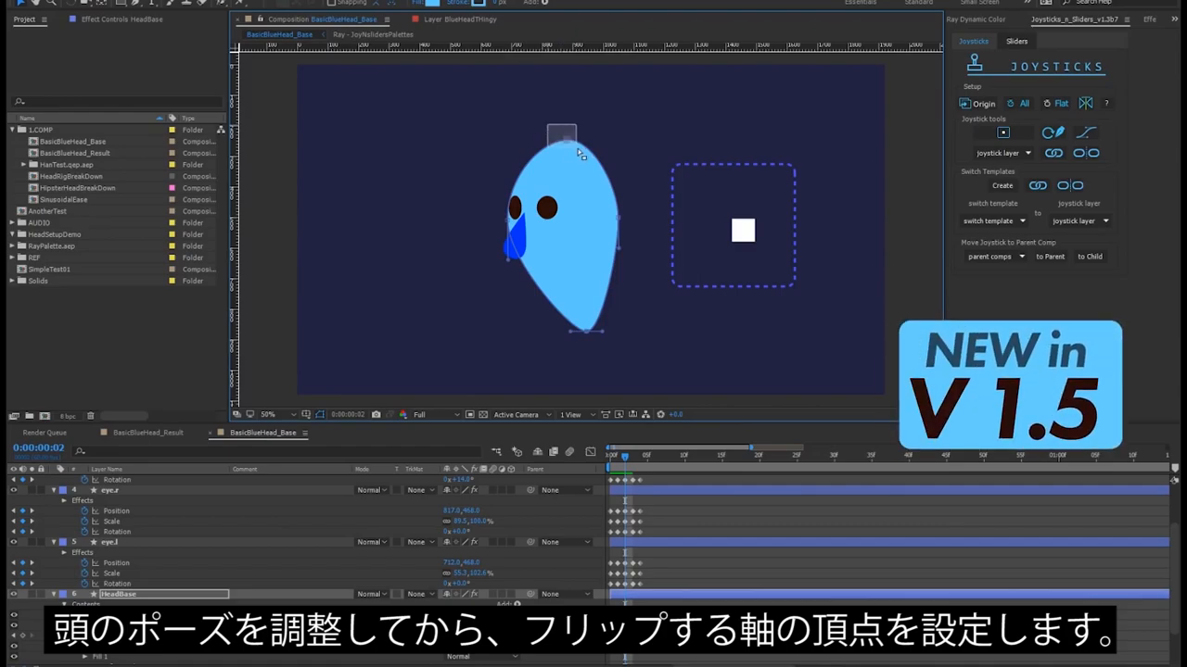
Apply Path Flipper to the head outline so it mirrors across the selected vertex axis.
right_click(559, 139)
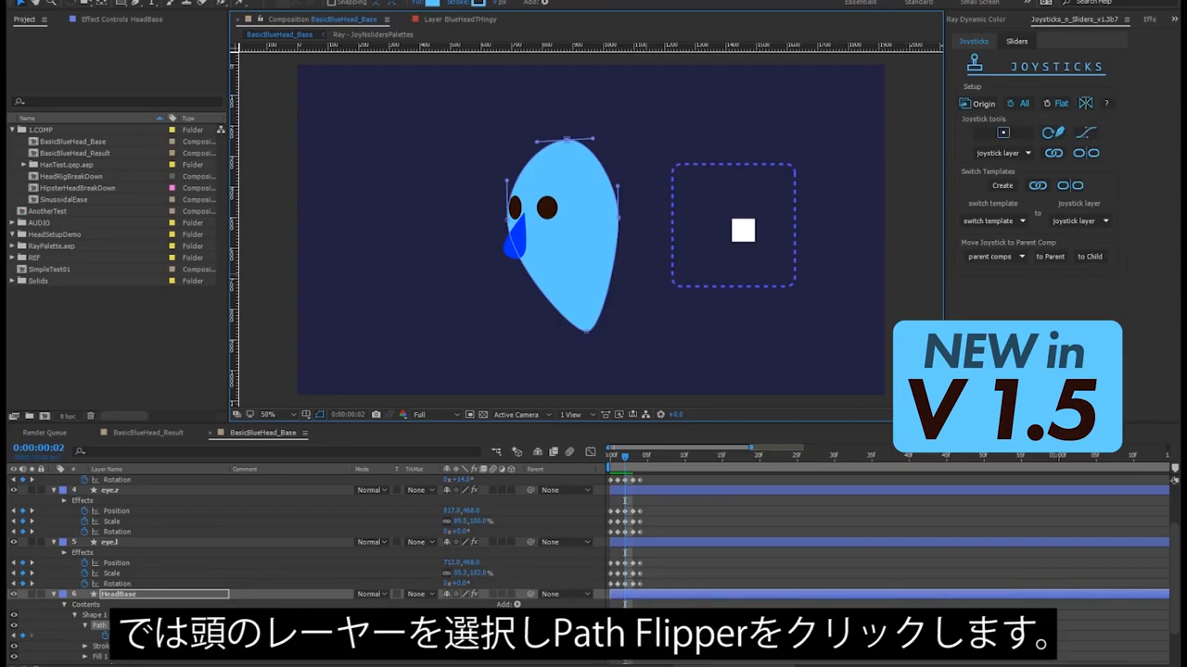
click(1086, 103)
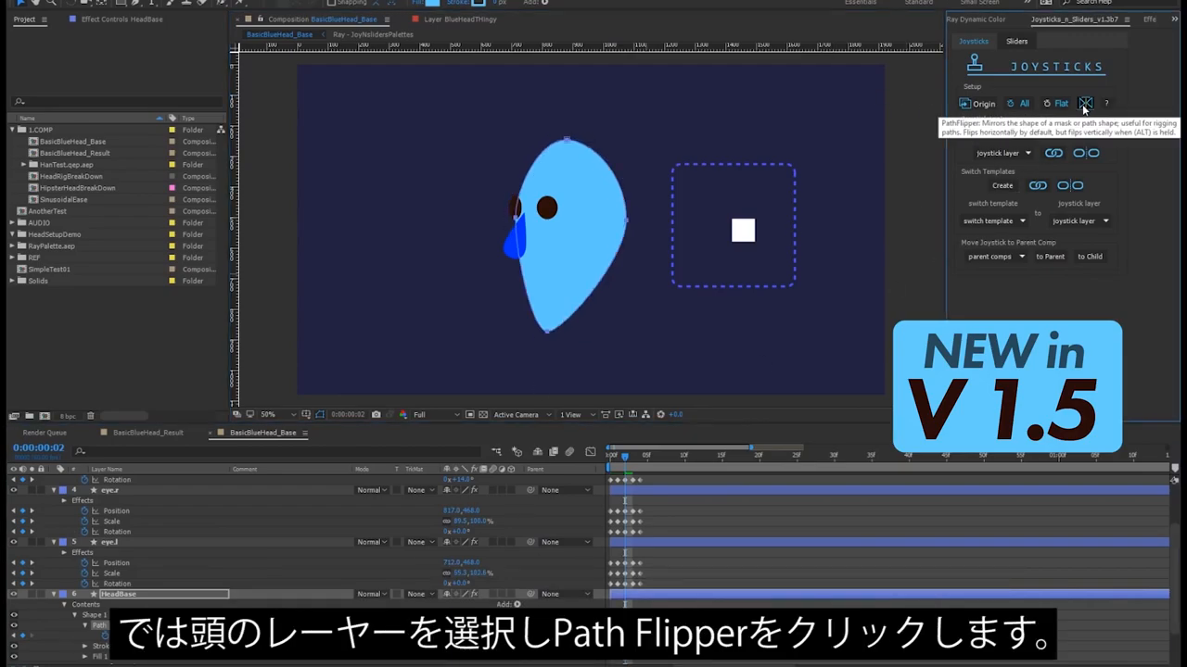
click(1085, 104)
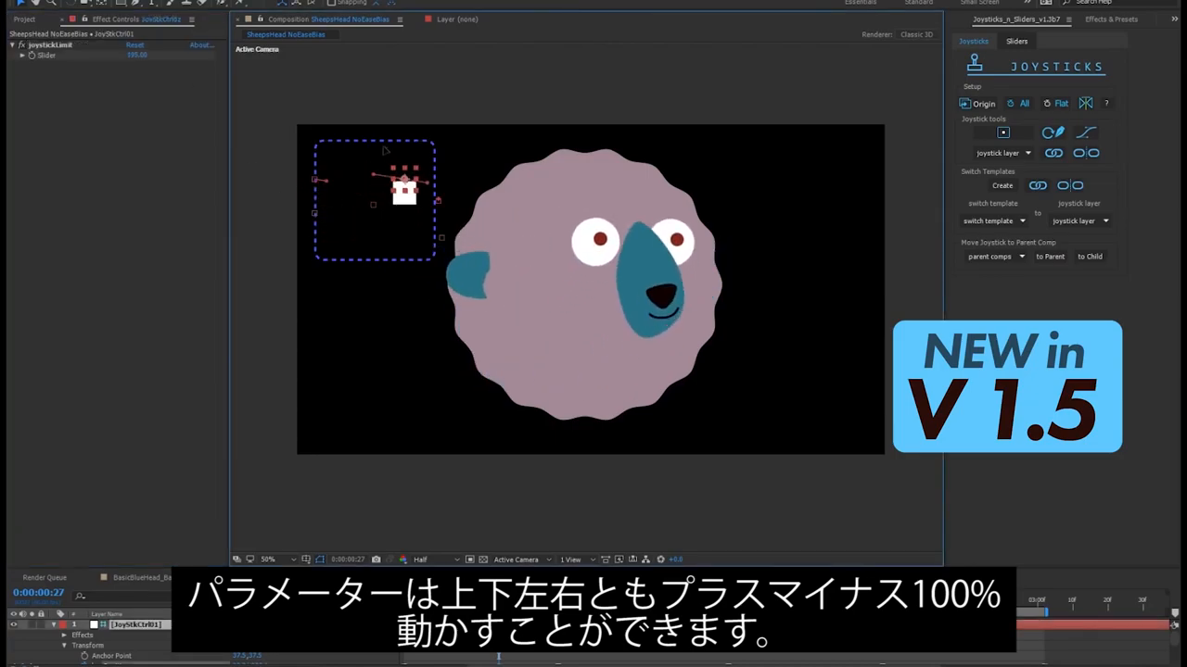
Drag the sheep head's joystick handle through its full ±100% range.
drag(404, 191, 375, 195)
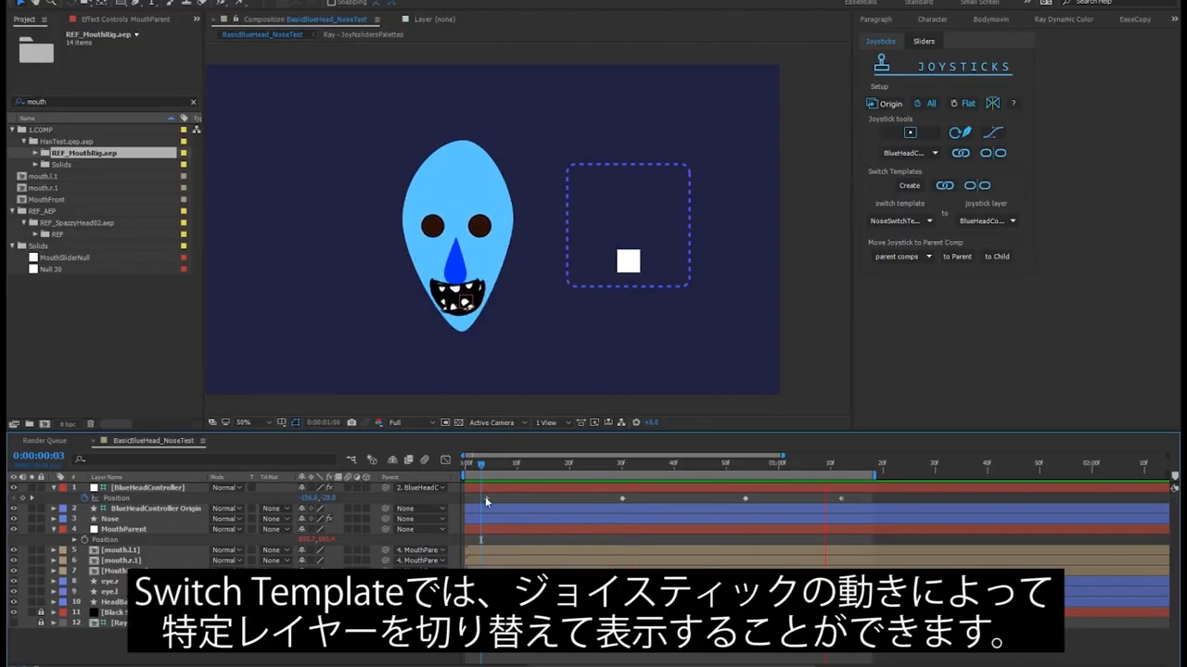
Create a named switch template for the mouth-shape layers.
drag(626, 260, 638, 185)
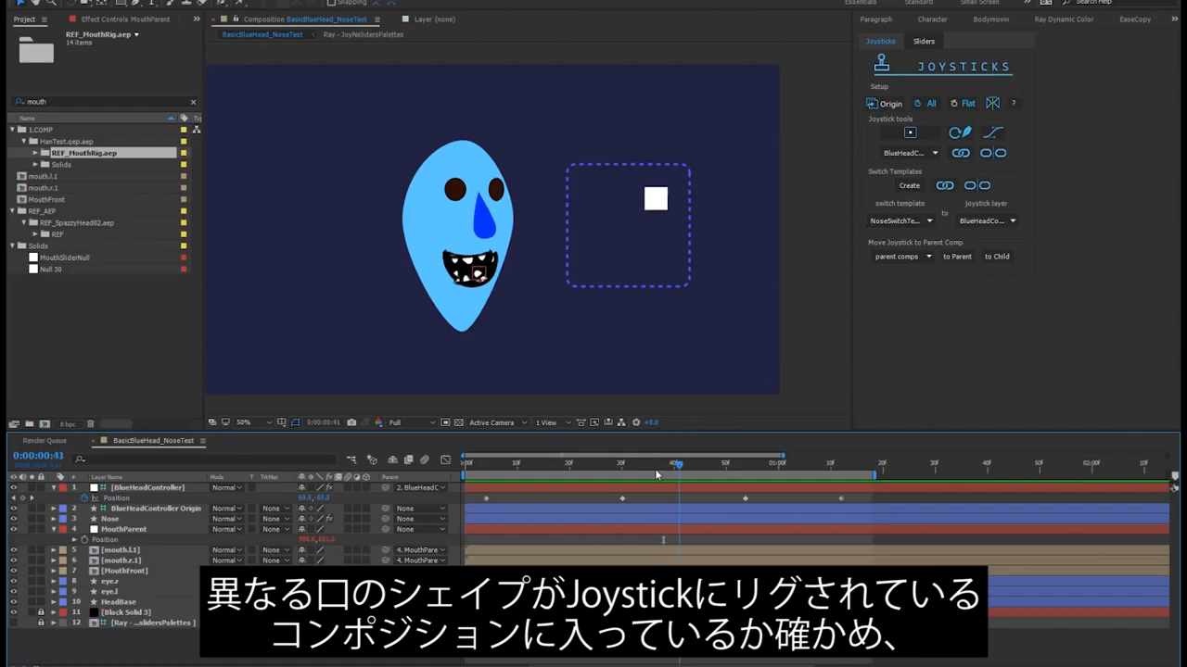
click(909, 185)
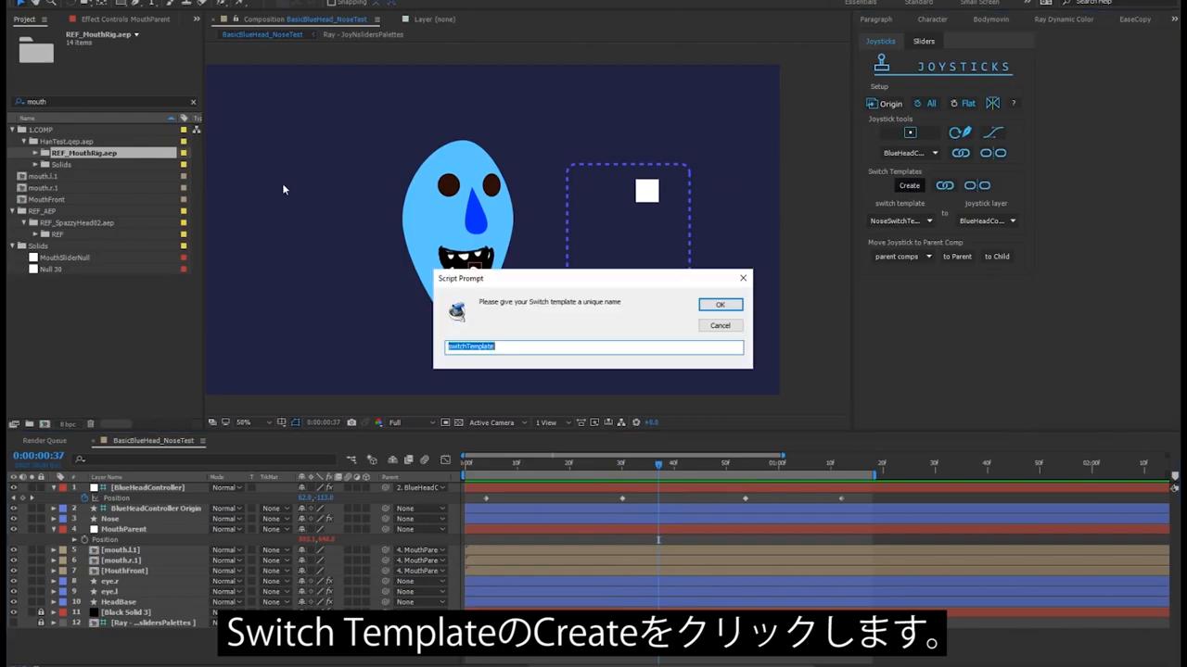
click(720, 304)
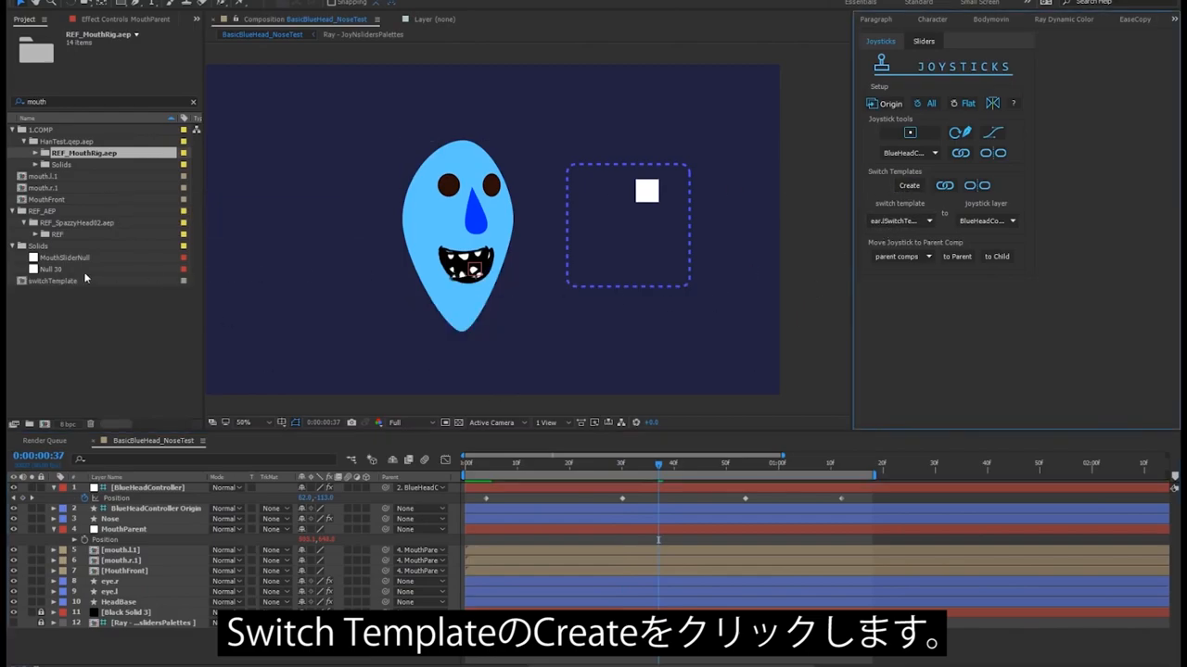
click(908, 185)
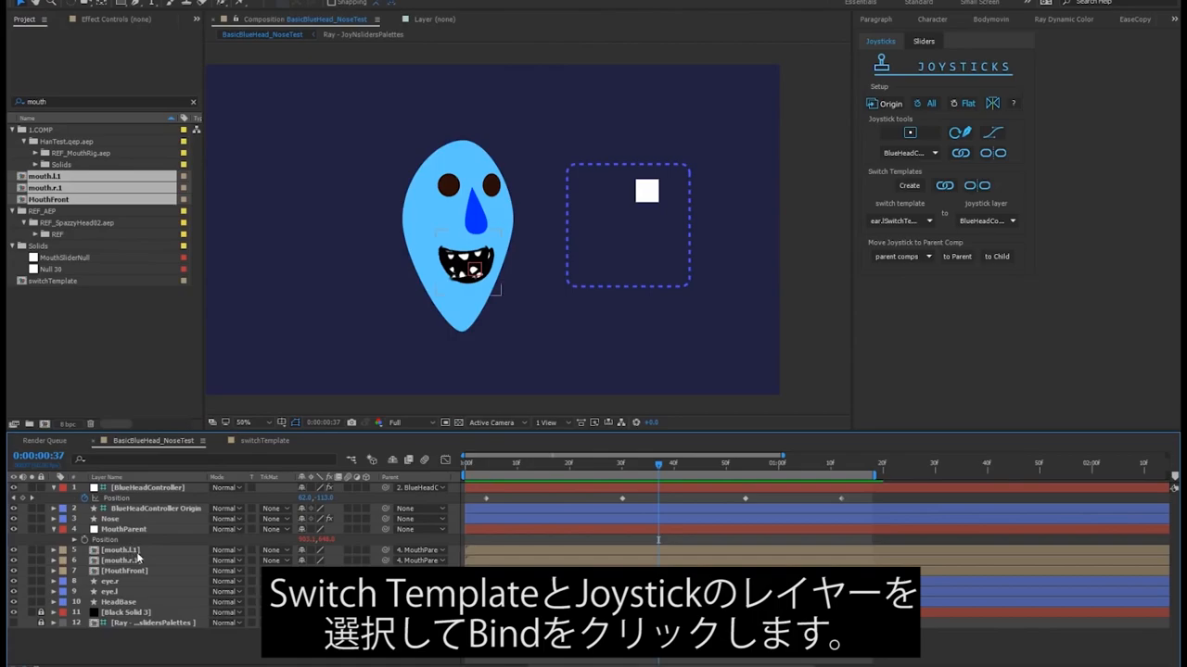
Bind the mouth switch template to the head joystick, then unbind it again.
click(897, 221)
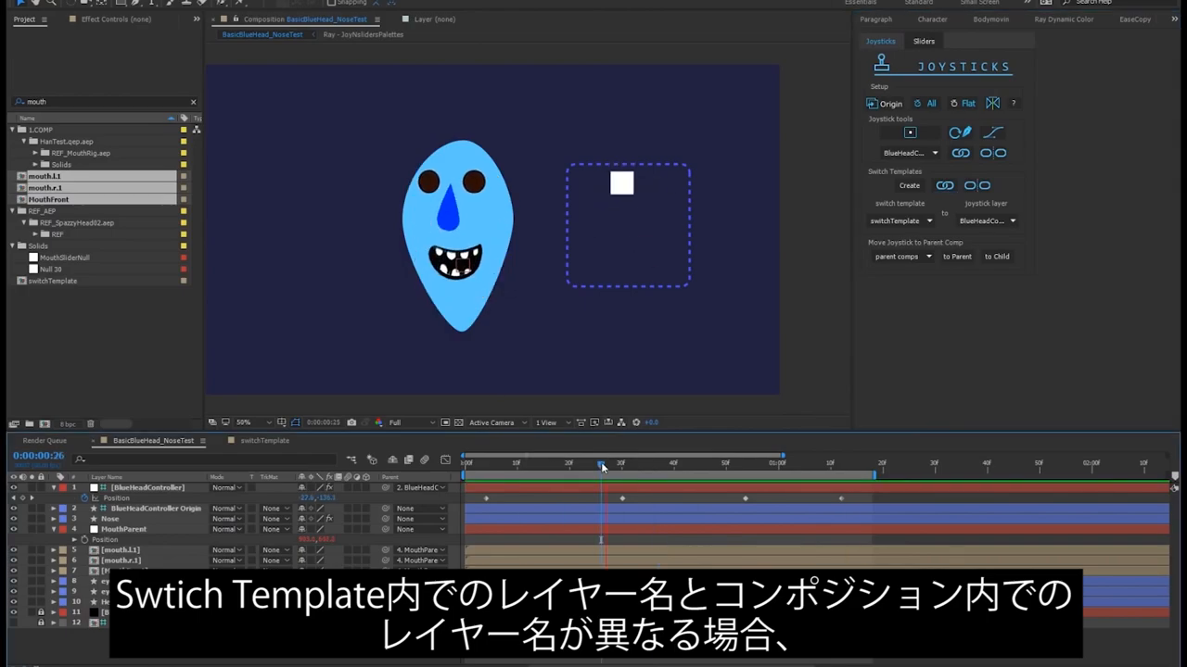
click(263, 441)
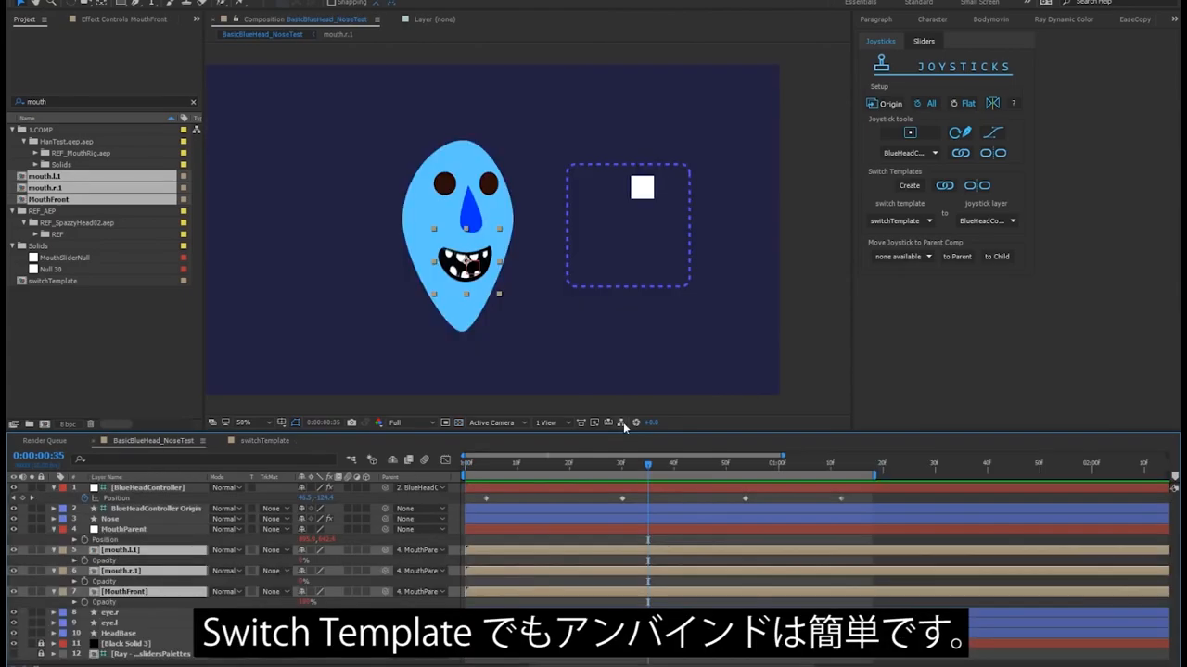
click(927, 221)
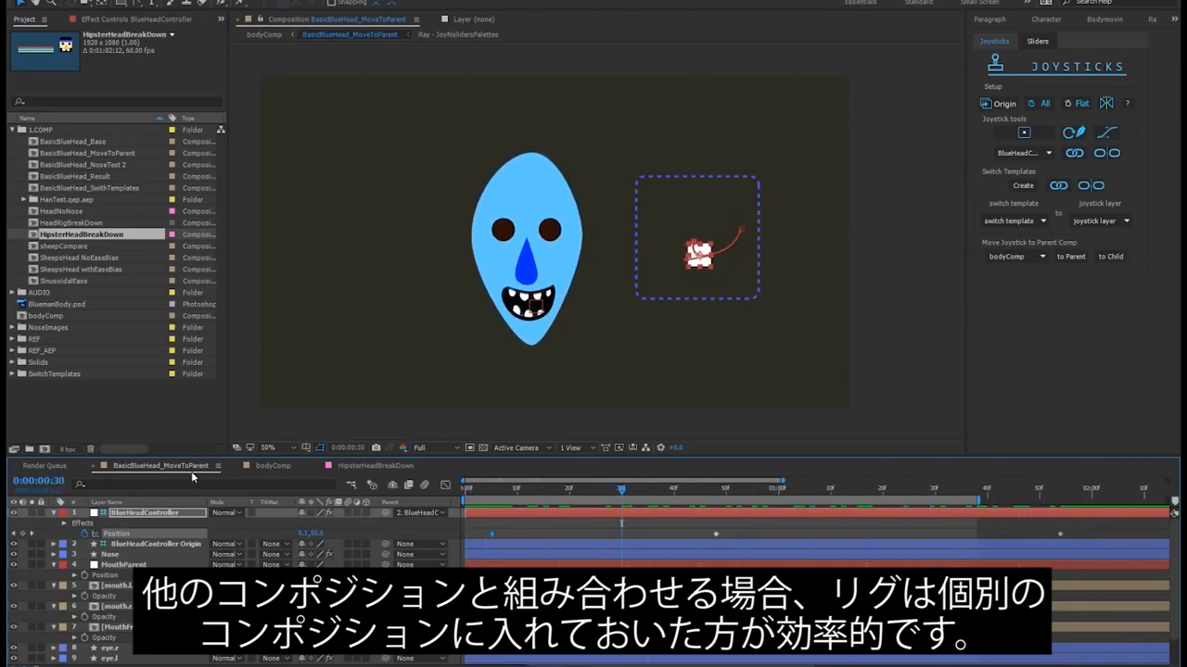
Move the head's joystick controller up into the parent body composition with 'to Parent'.
click(273, 466)
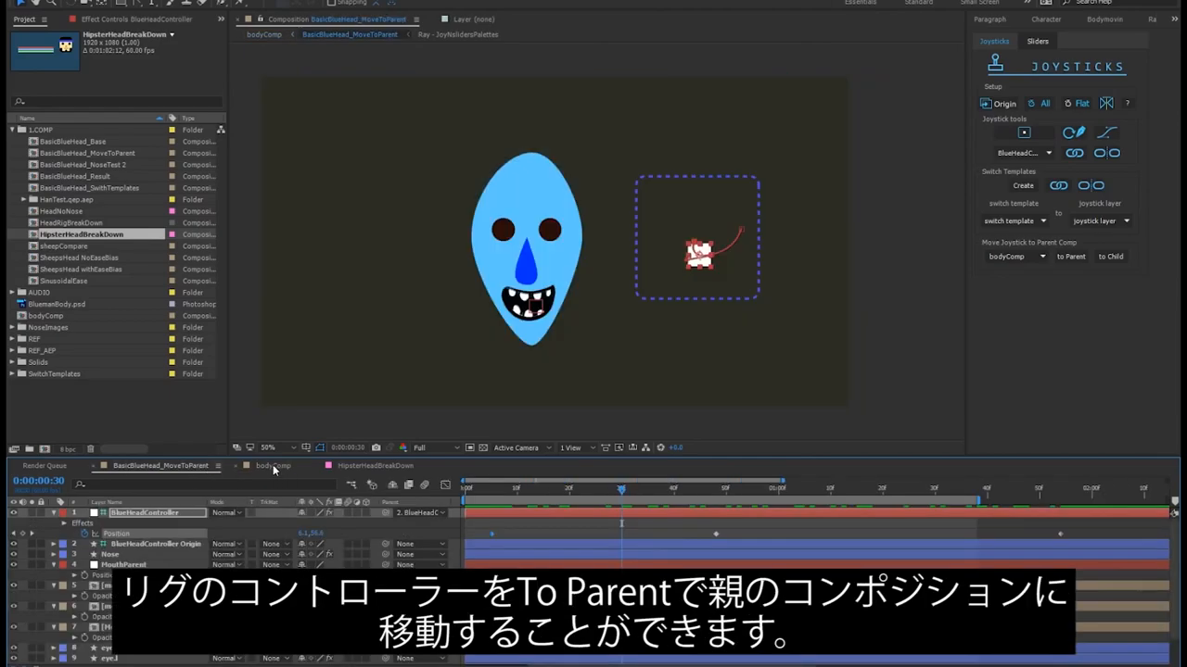
mouse_move(165, 521)
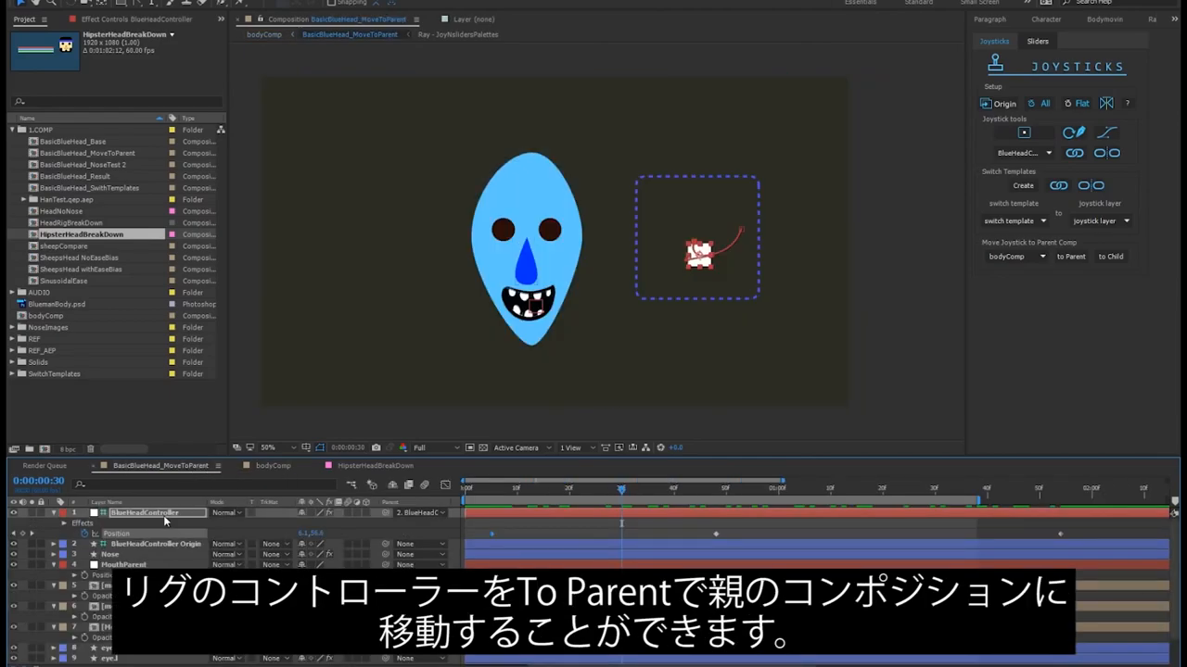
click(1016, 256)
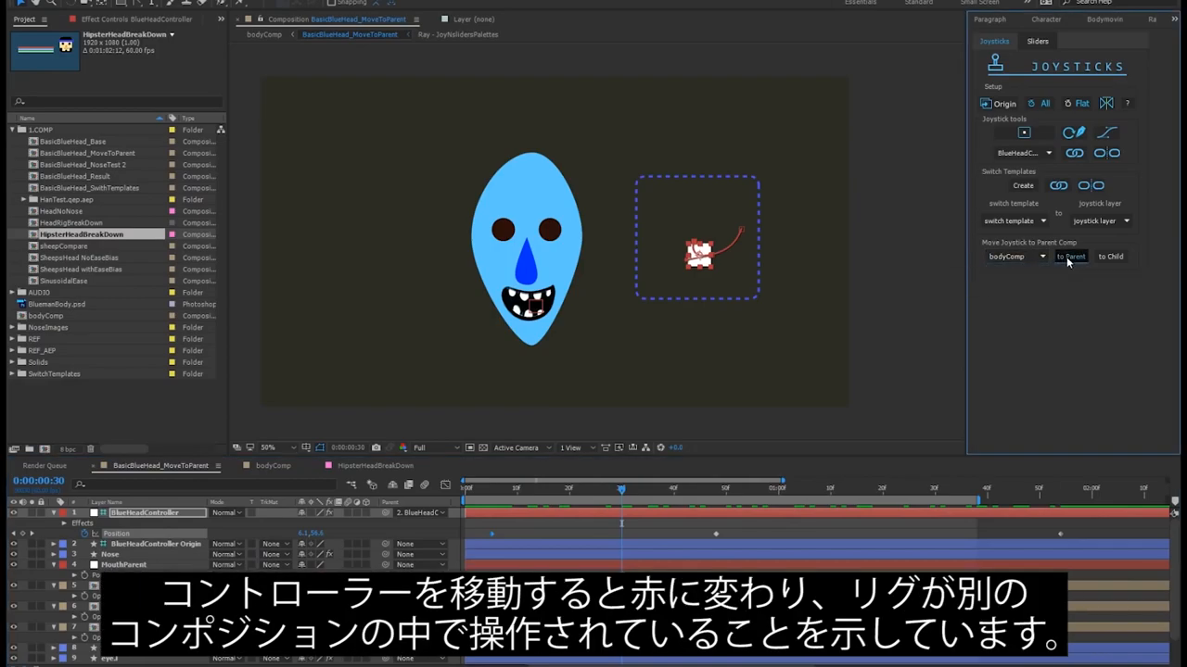
click(1072, 256)
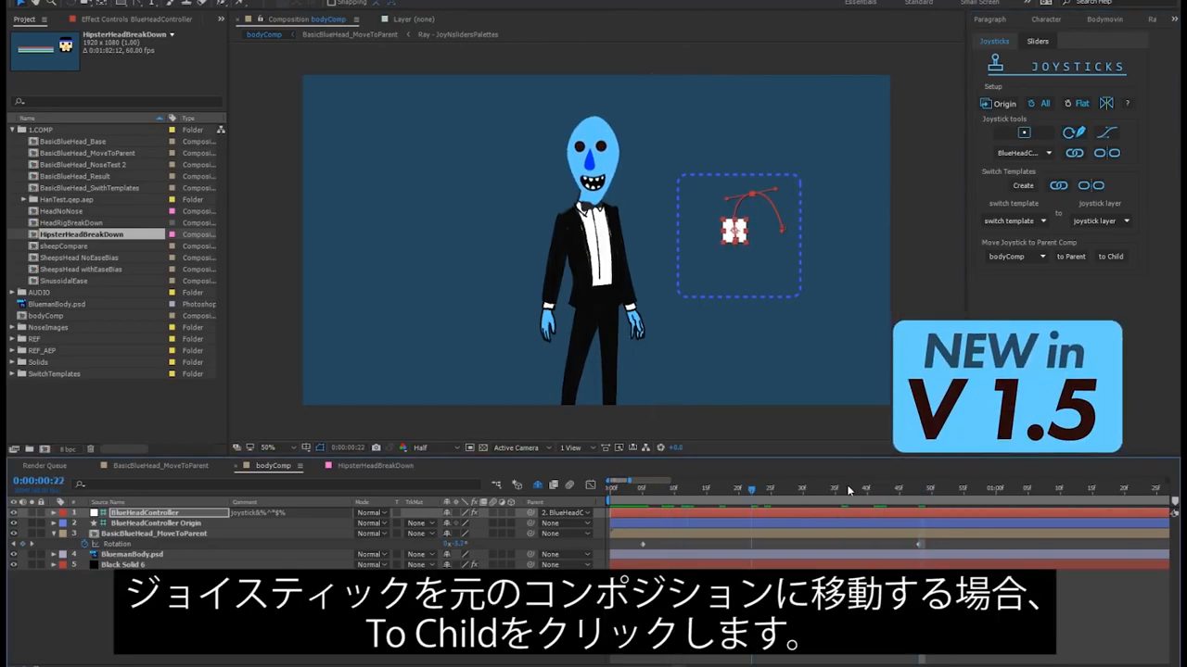
Return the joystick controller to the head composition with 'to Child'.
click(1110, 256)
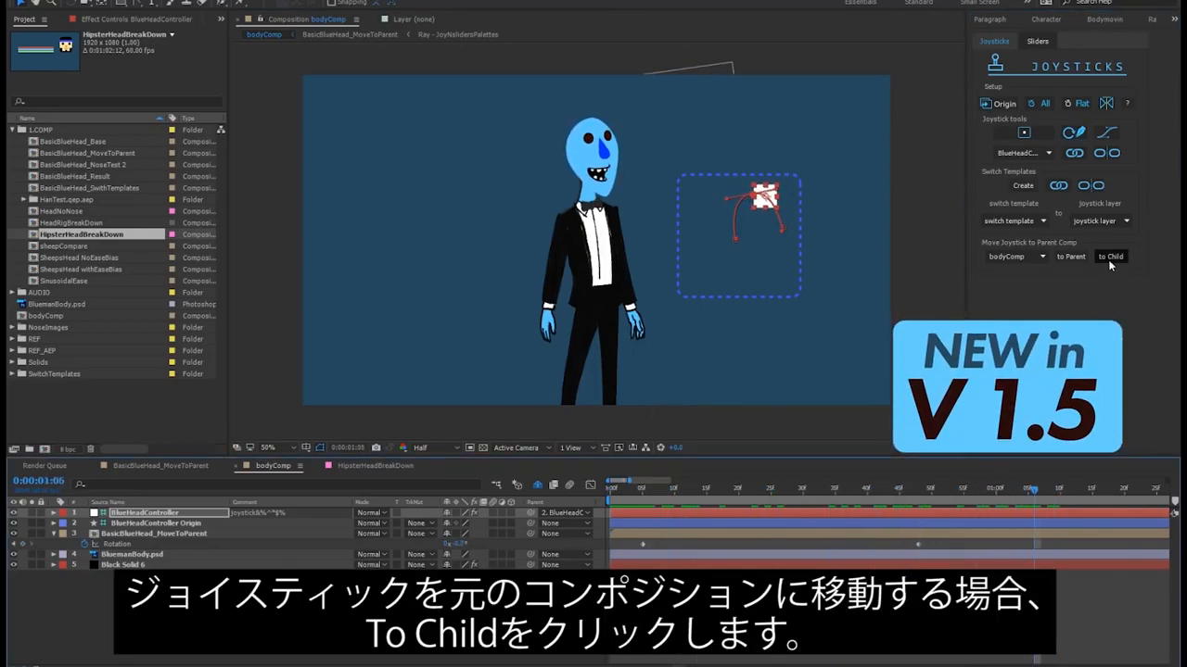
click(1111, 256)
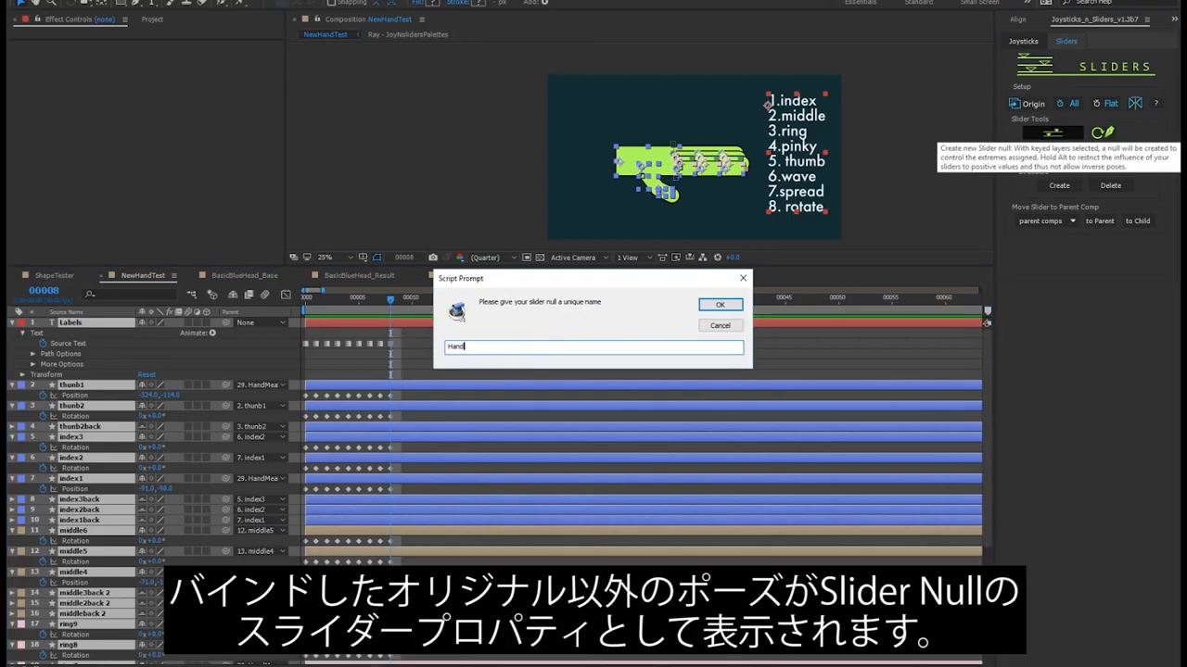
Confirm the hand slider null's name in the Script Prompt.
click(719, 304)
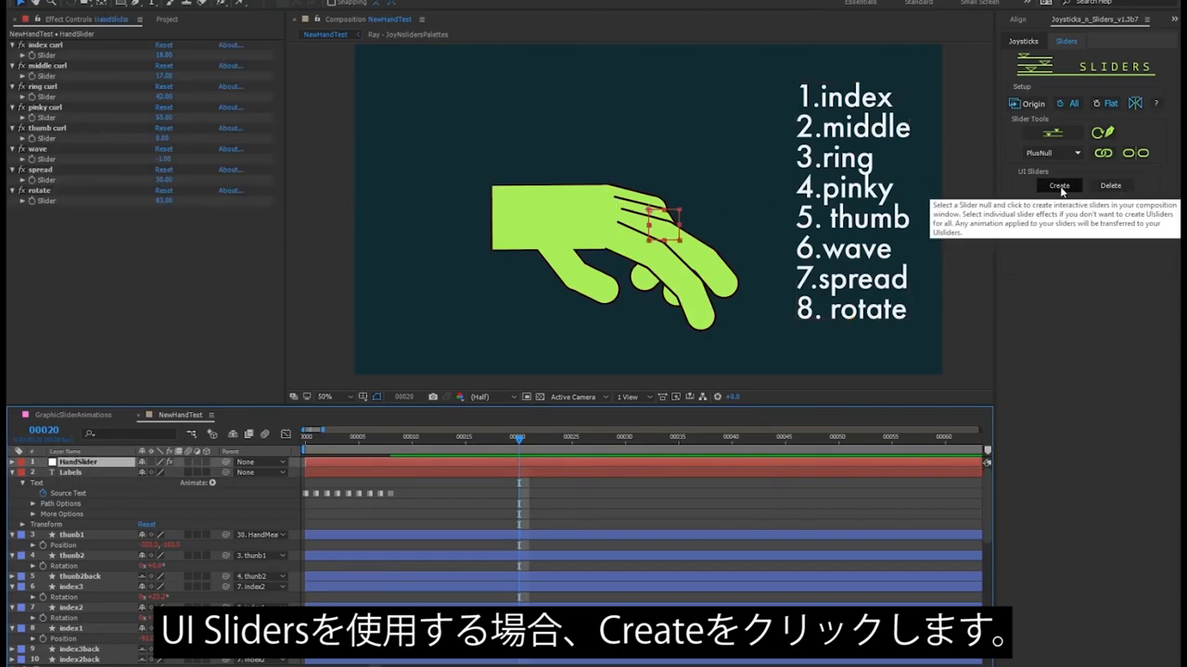
Create on-screen UI sliders for the hand poses and select one to view its options.
click(1057, 185)
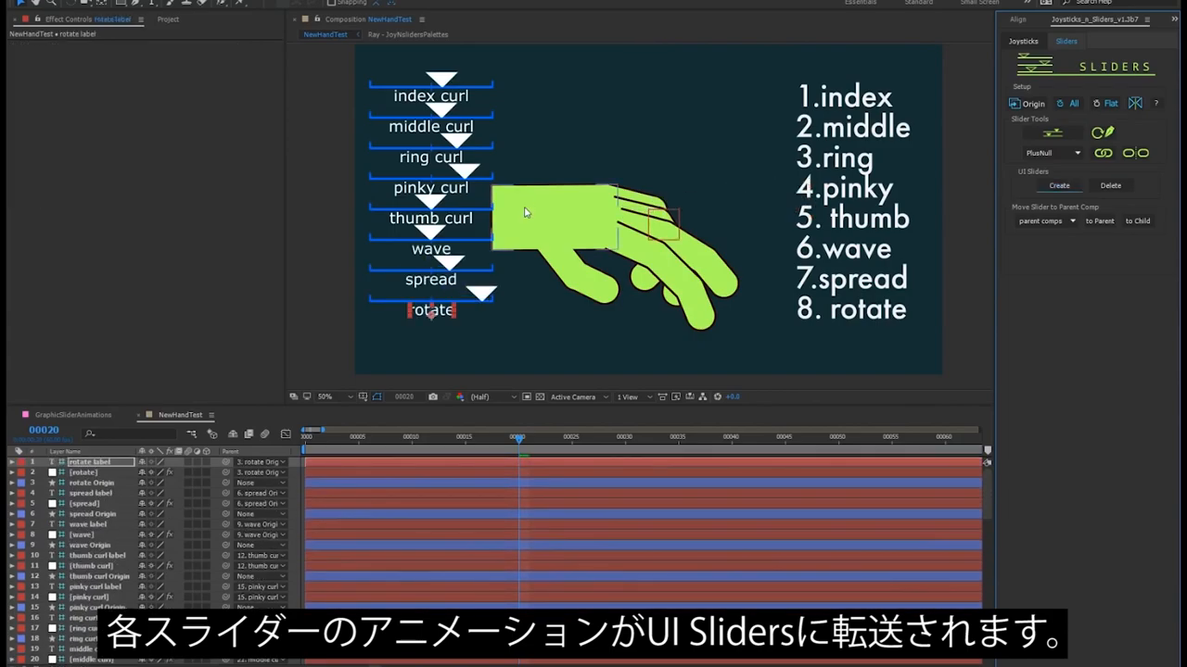
click(83, 472)
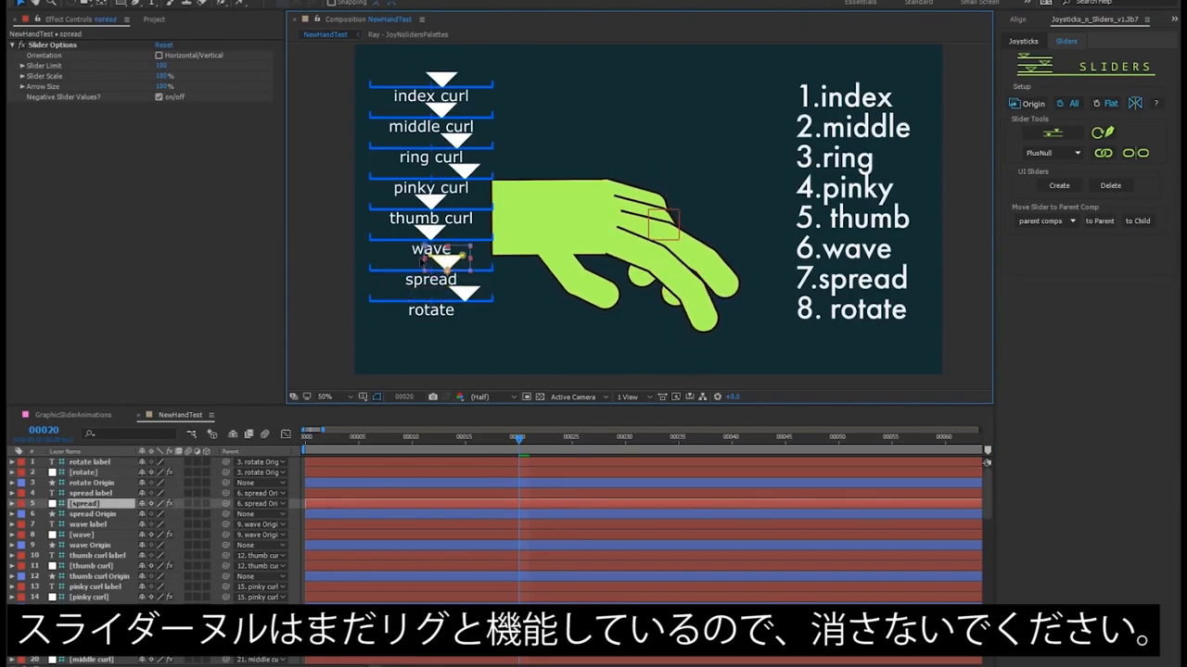
click(81, 473)
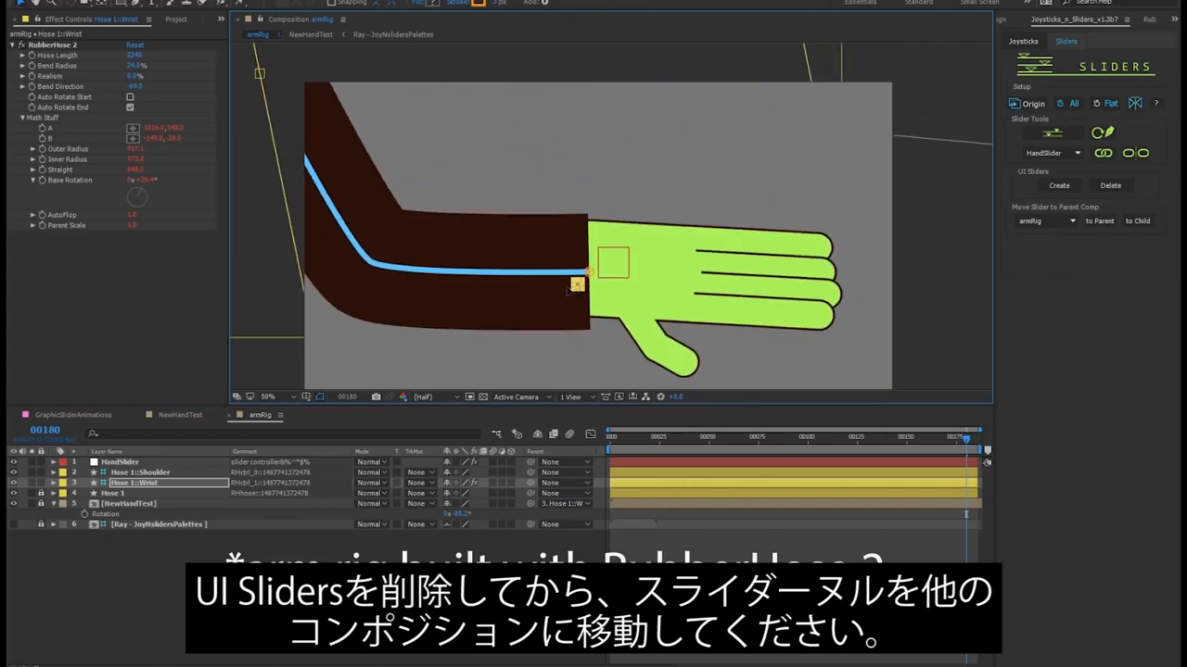
Select the UI sliders layer in the arm composition for removal.
click(121, 461)
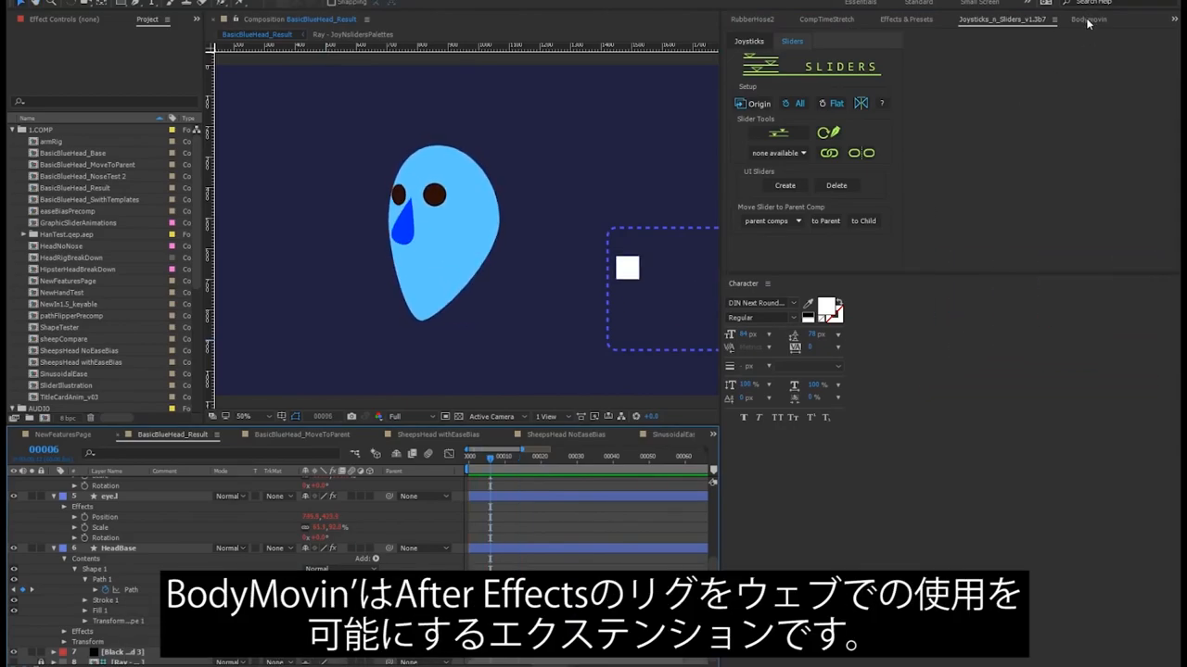
Render the BasicBluehead_Result composition for web through the Bodymovin extension.
click(1089, 18)
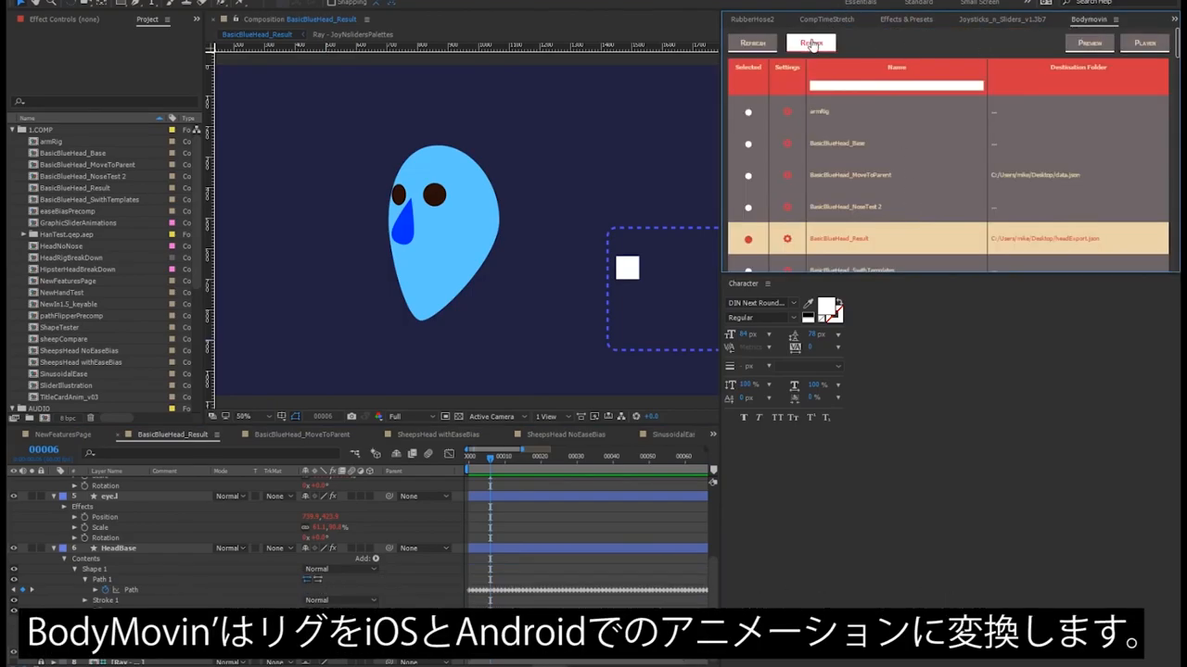
click(810, 41)
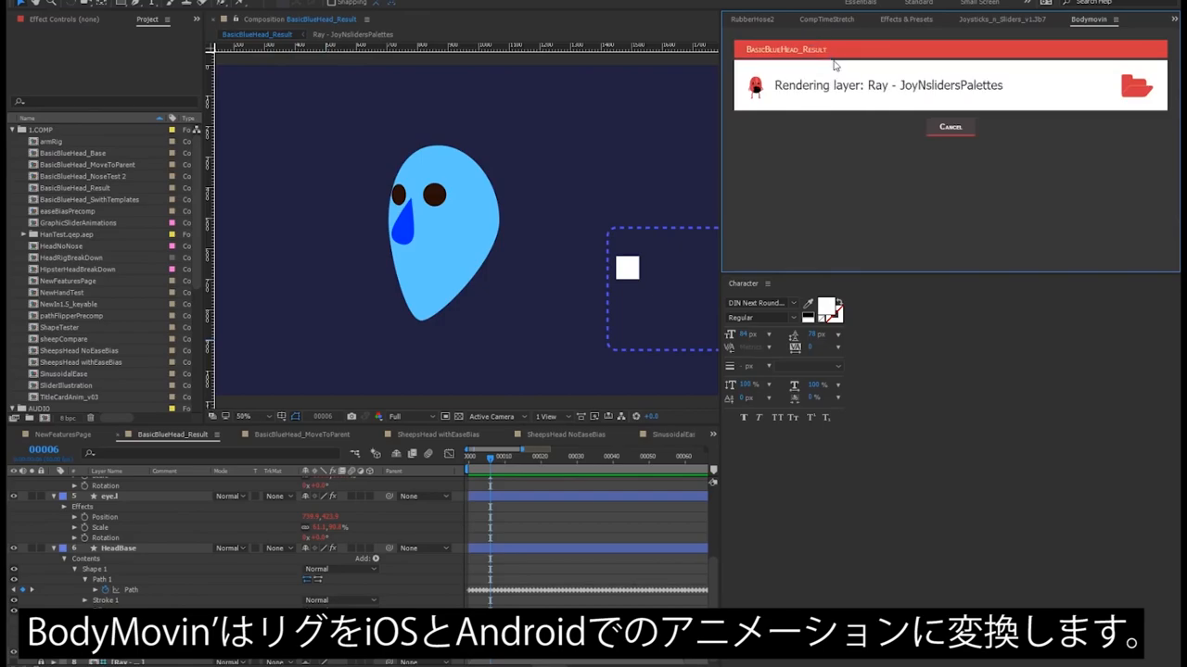